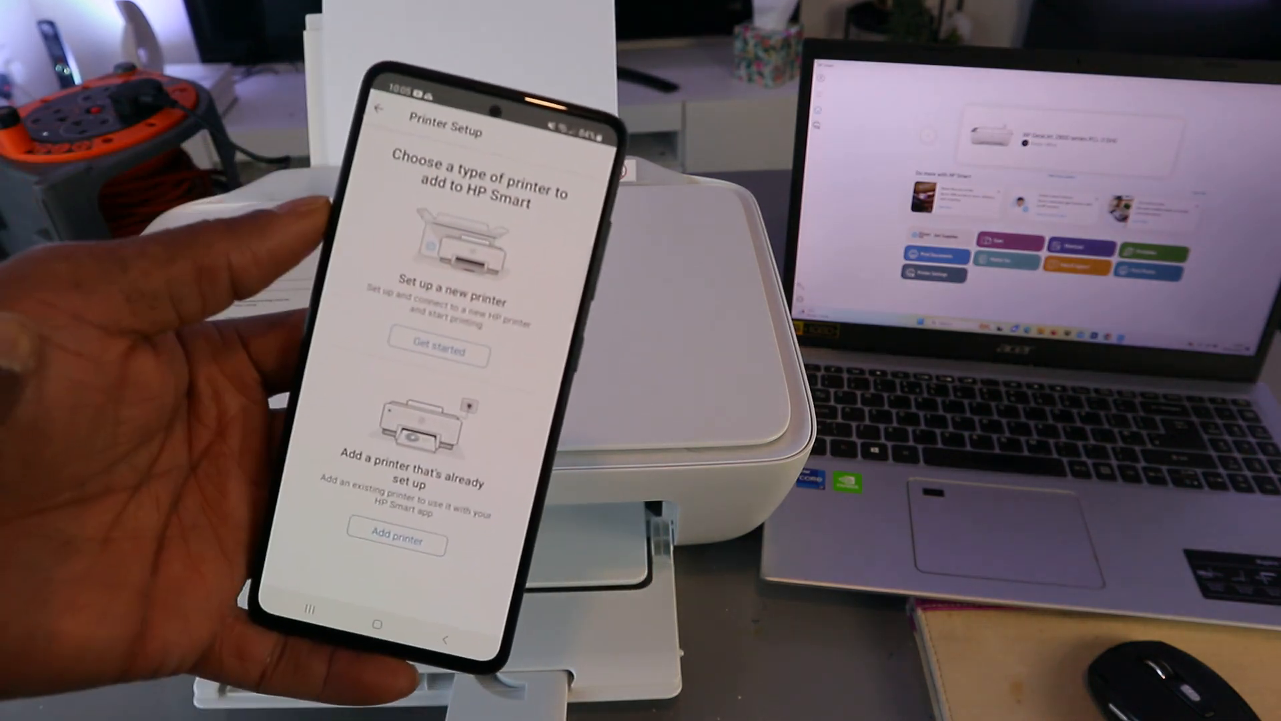
Start new printer setup over Wi-Fi, pass the checklist, and accept the Bluetooth requirement.
click(437, 352)
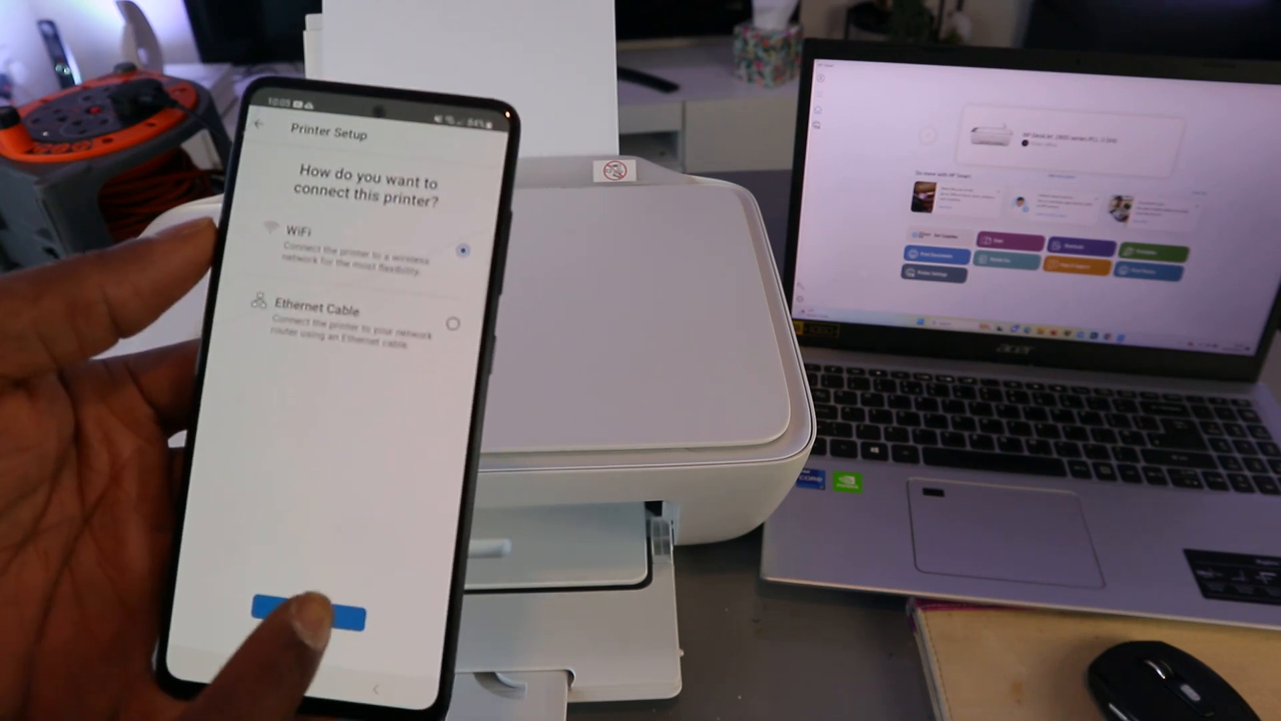
click(307, 615)
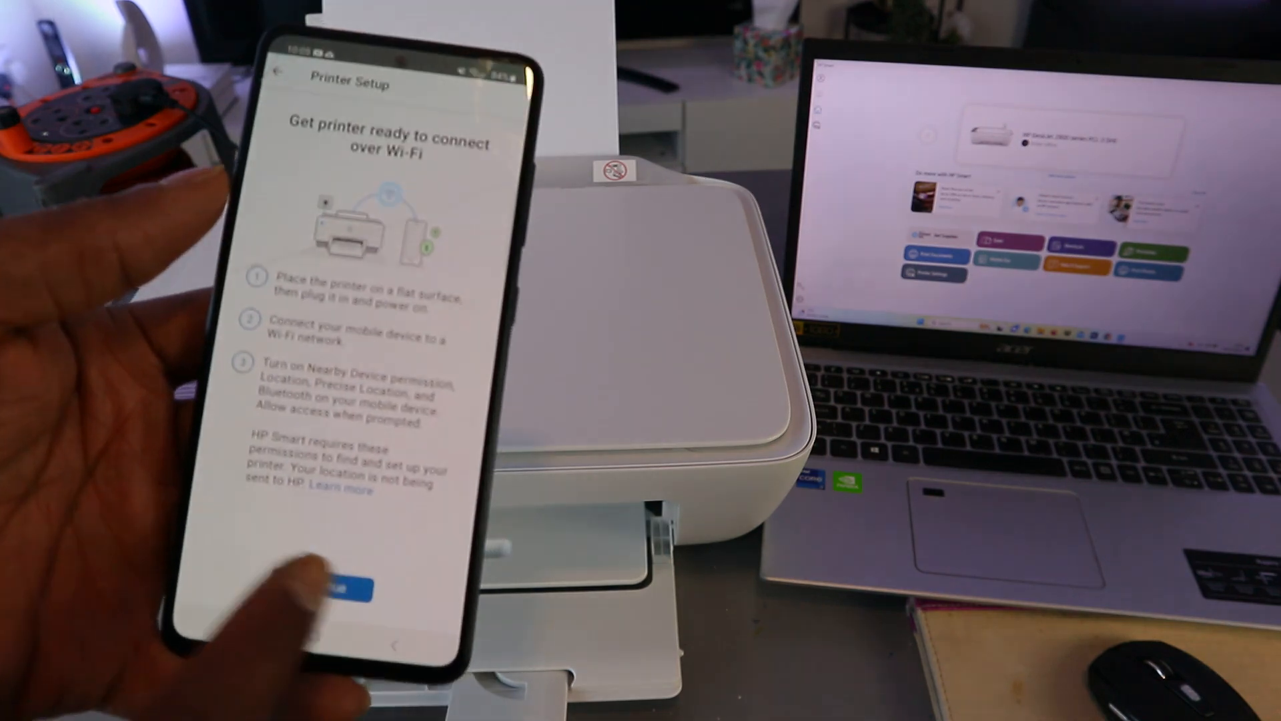
click(335, 583)
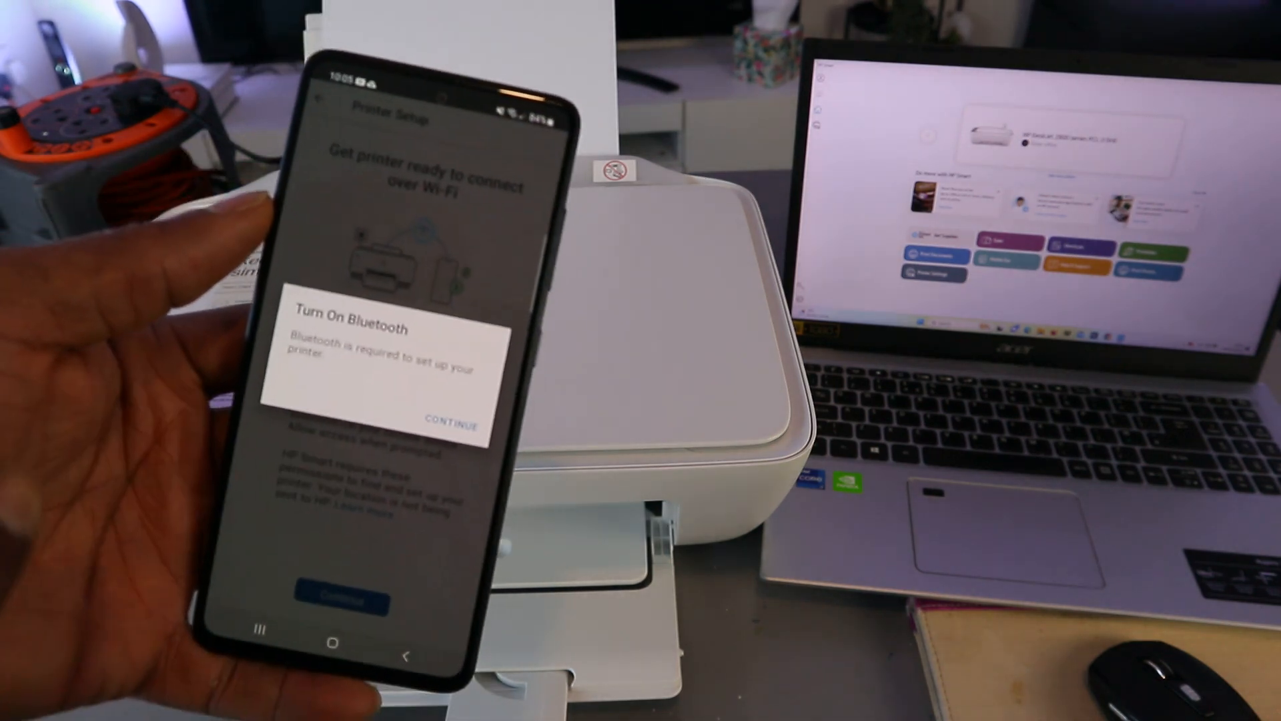
click(450, 419)
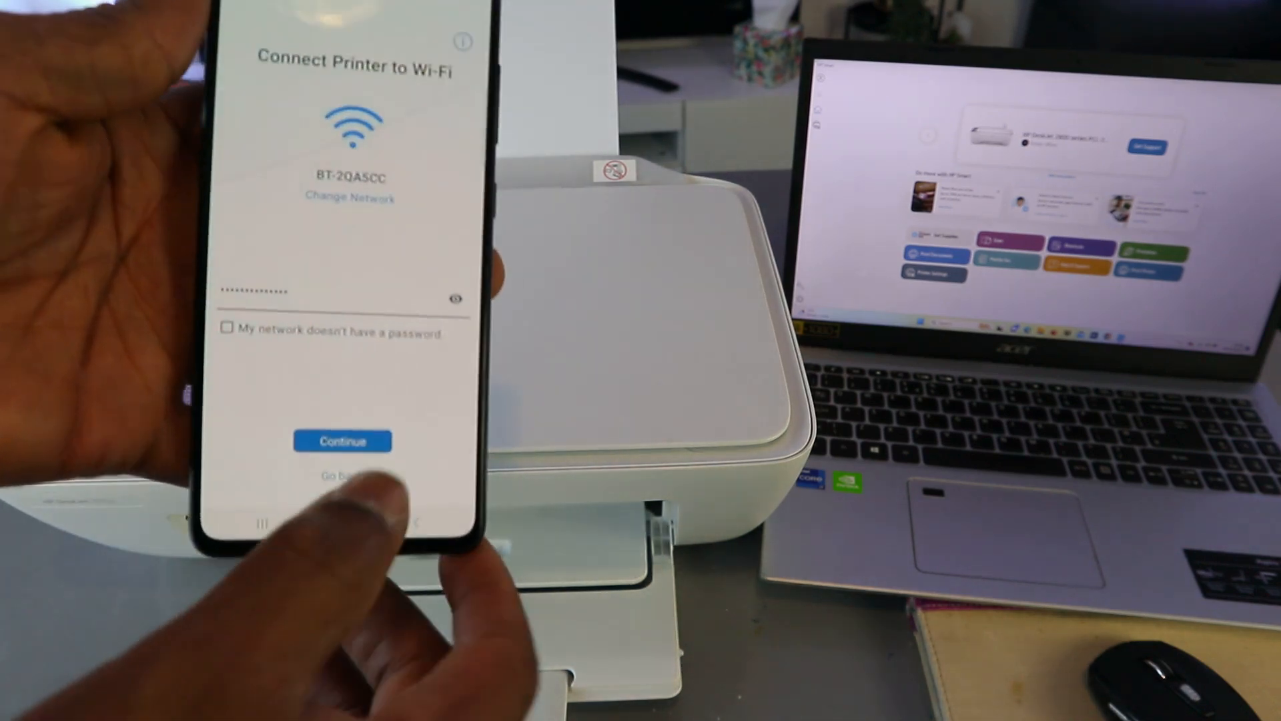
Join the printer to the BT-2QA5CC network and wait for the connected confirmation.
click(342, 440)
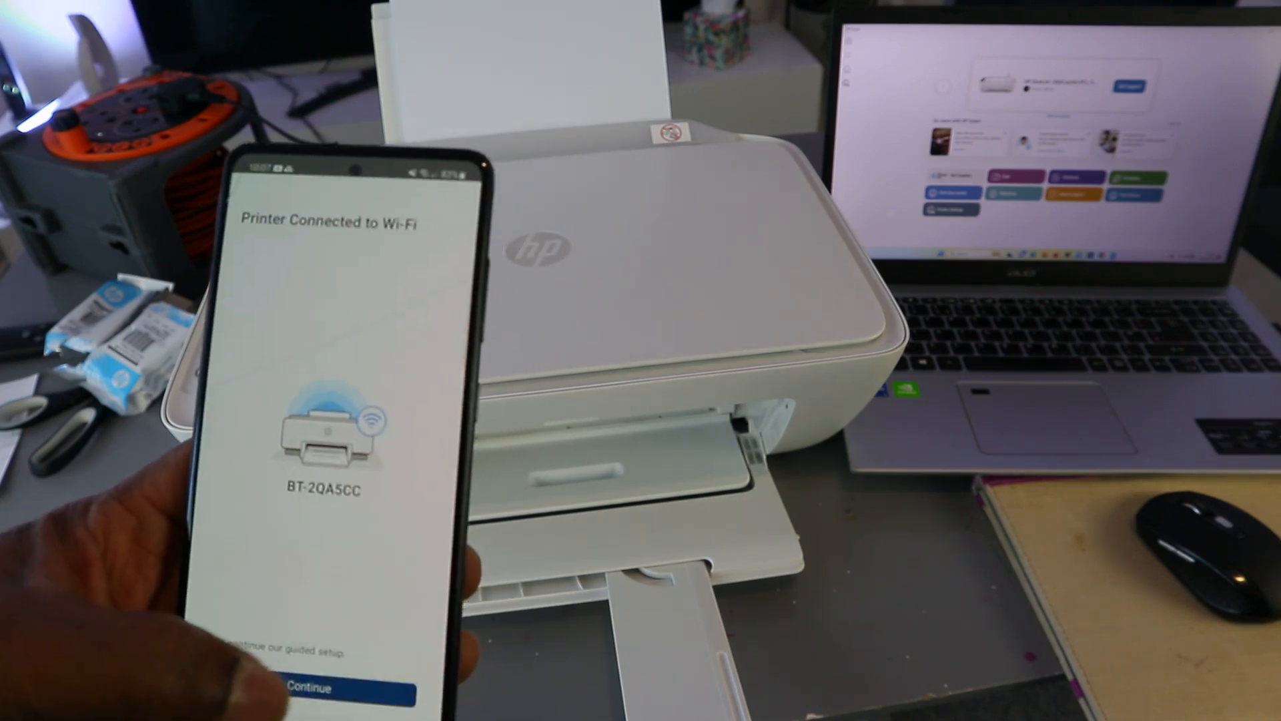
Continue the guided setup from the Wi-Fi confirmation to the dynamic security notice.
click(320, 688)
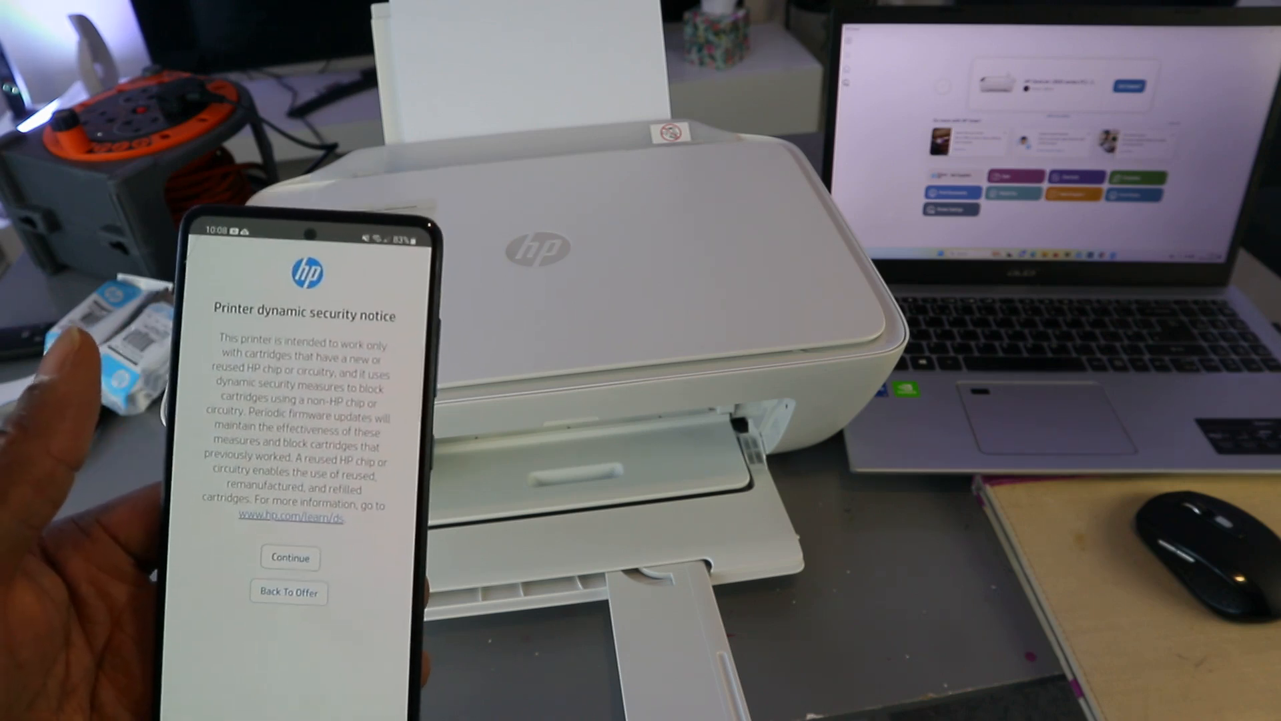
Accept the dynamic security notice, then open the sample Welcome document in print preview.
click(288, 557)
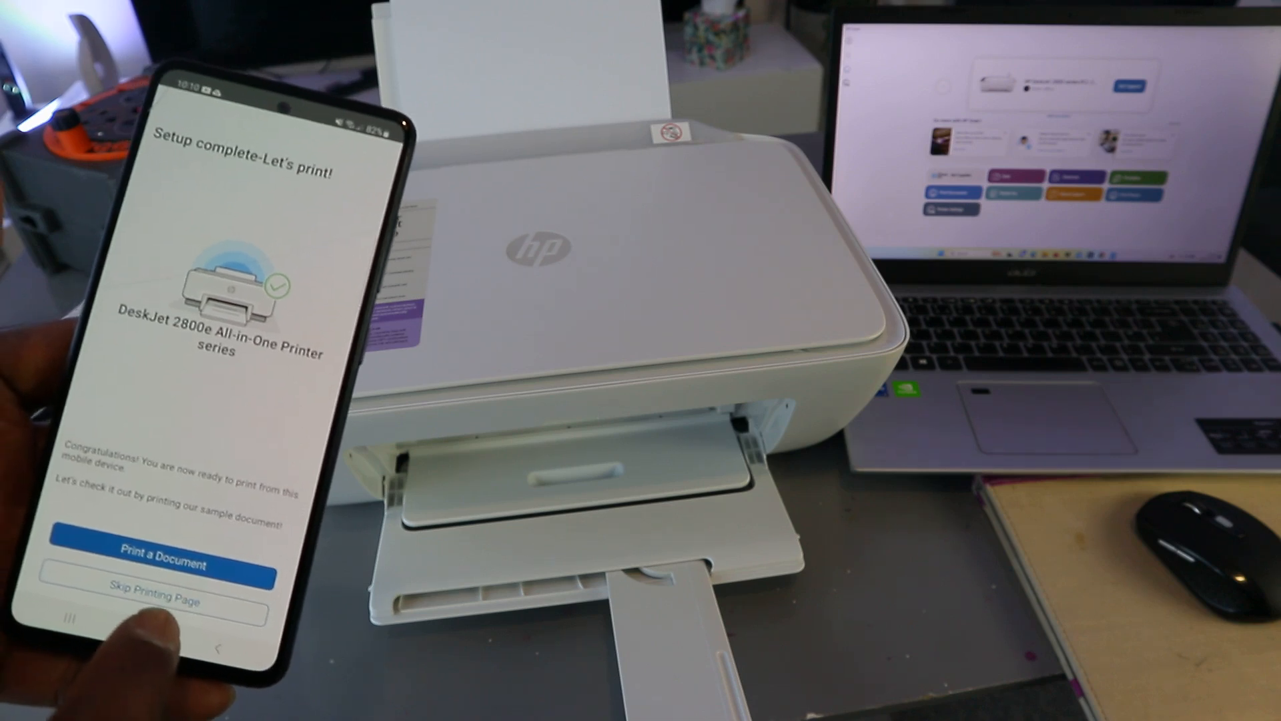
click(159, 561)
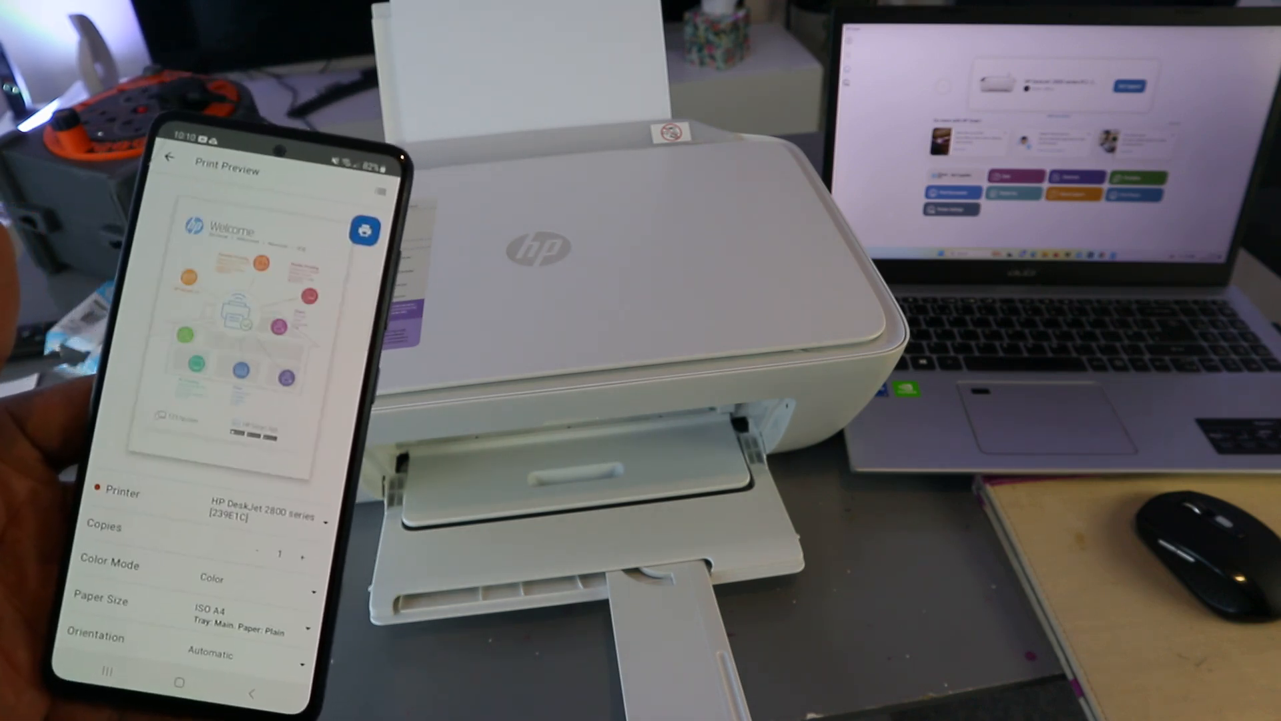